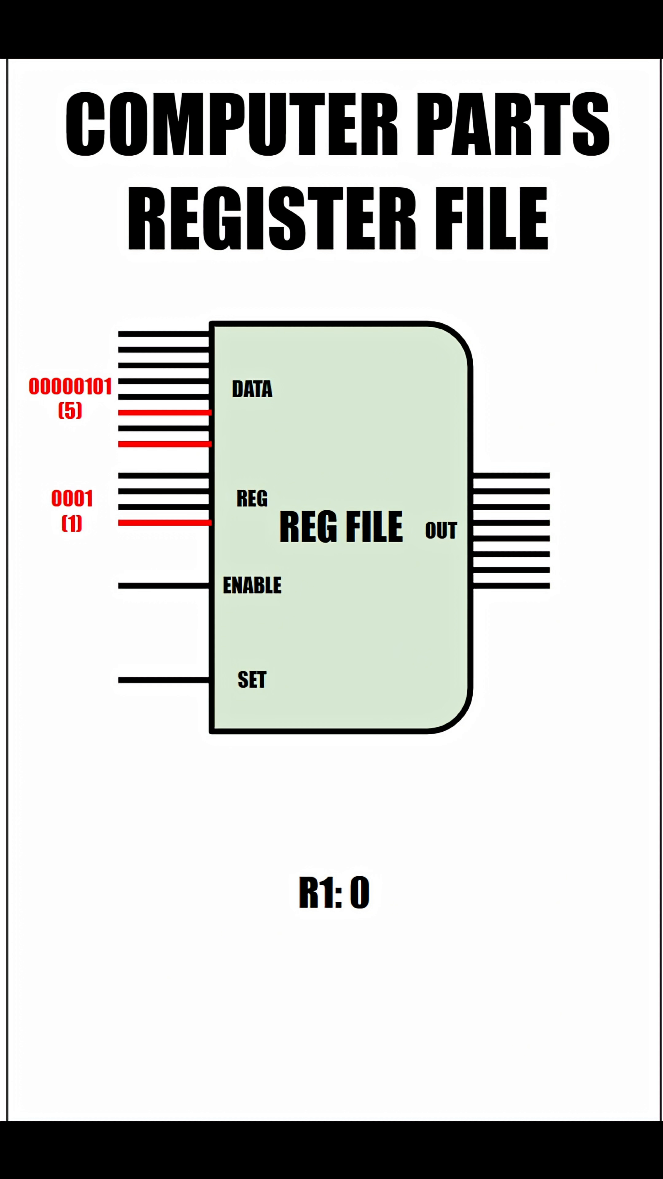
click(163, 680)
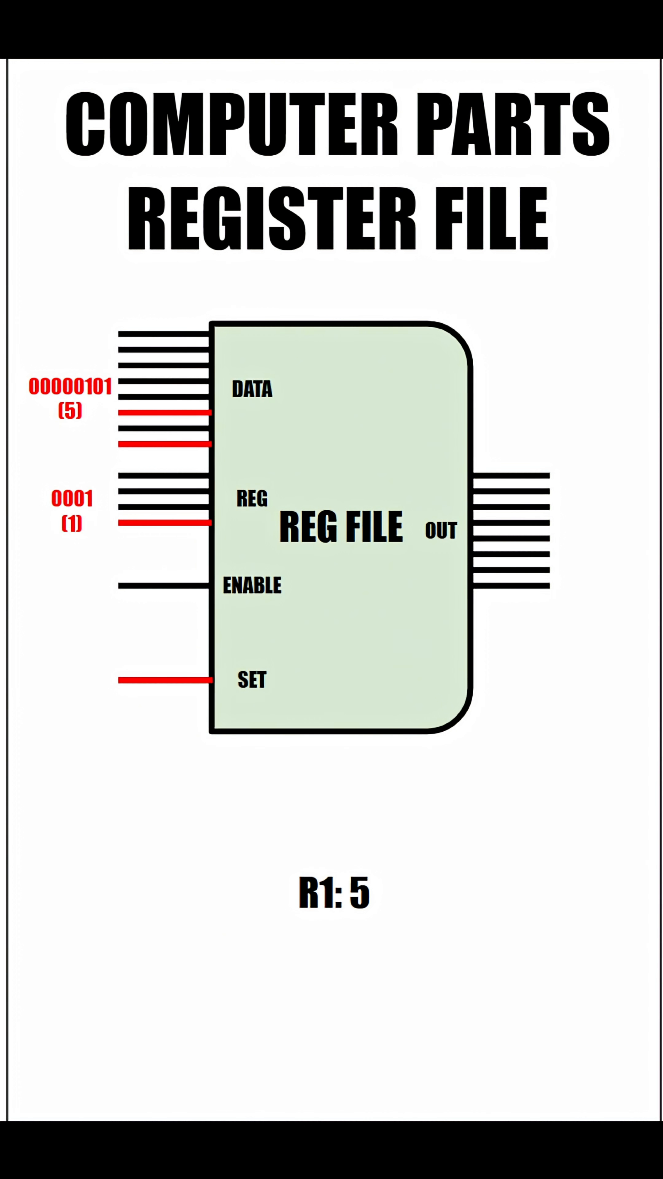